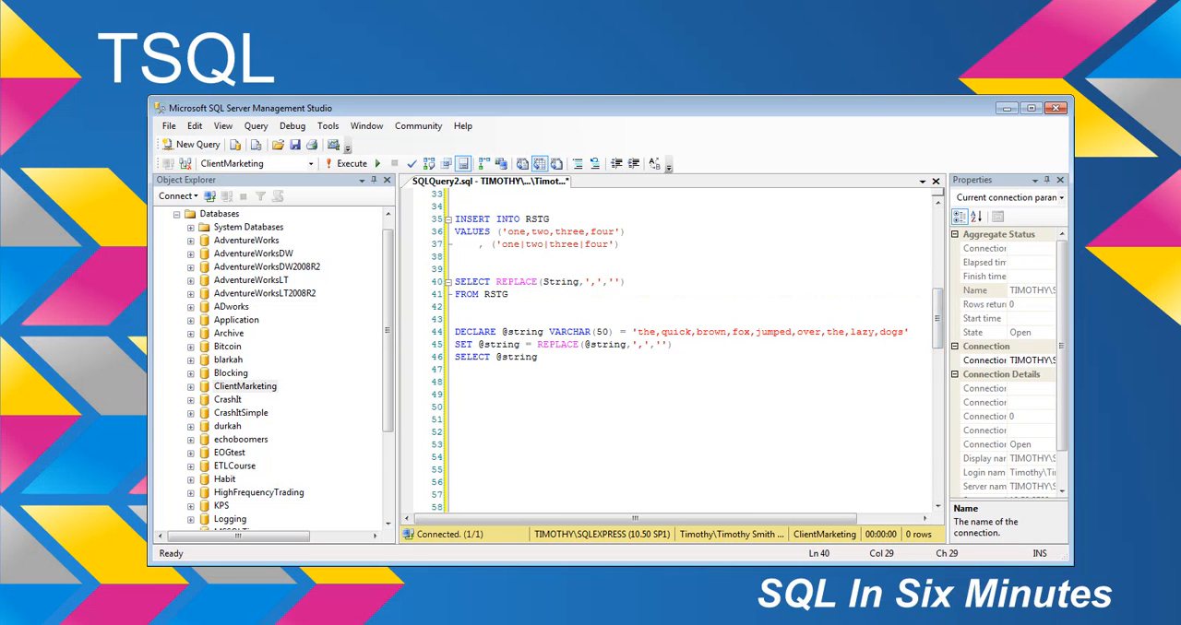
Step: Add the C# lines 'string st = new string;' and 'st = st.Replace(",","")' and select them
{"action": "double_click", "coordinate": [561, 281]}
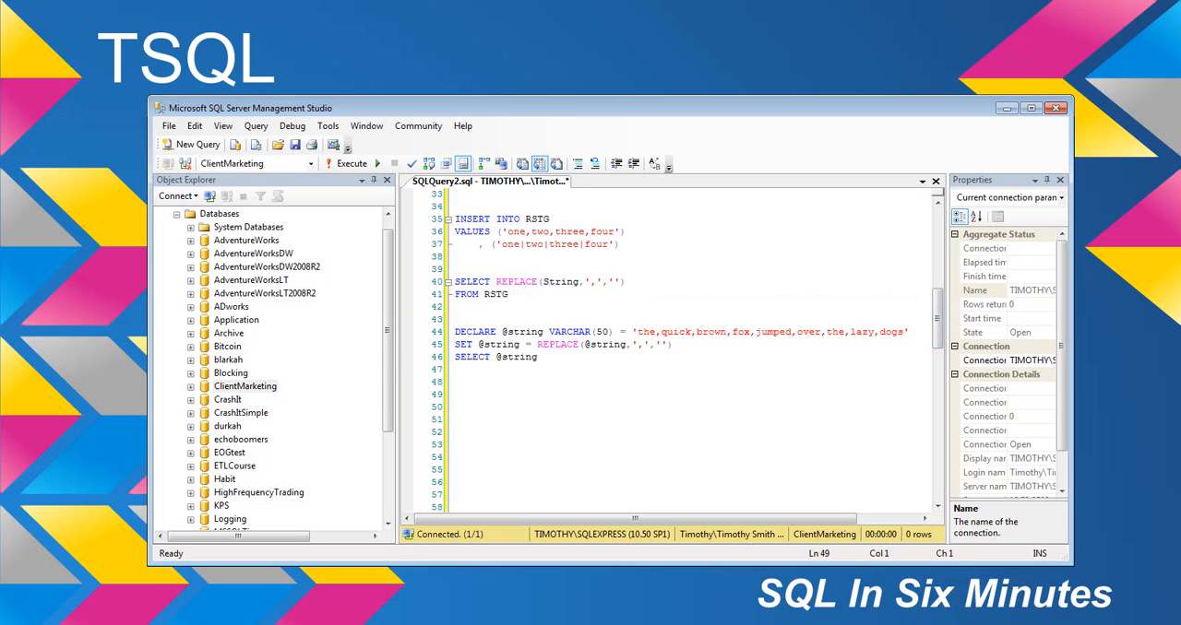
{"action": "type", "text": "string st = new"}
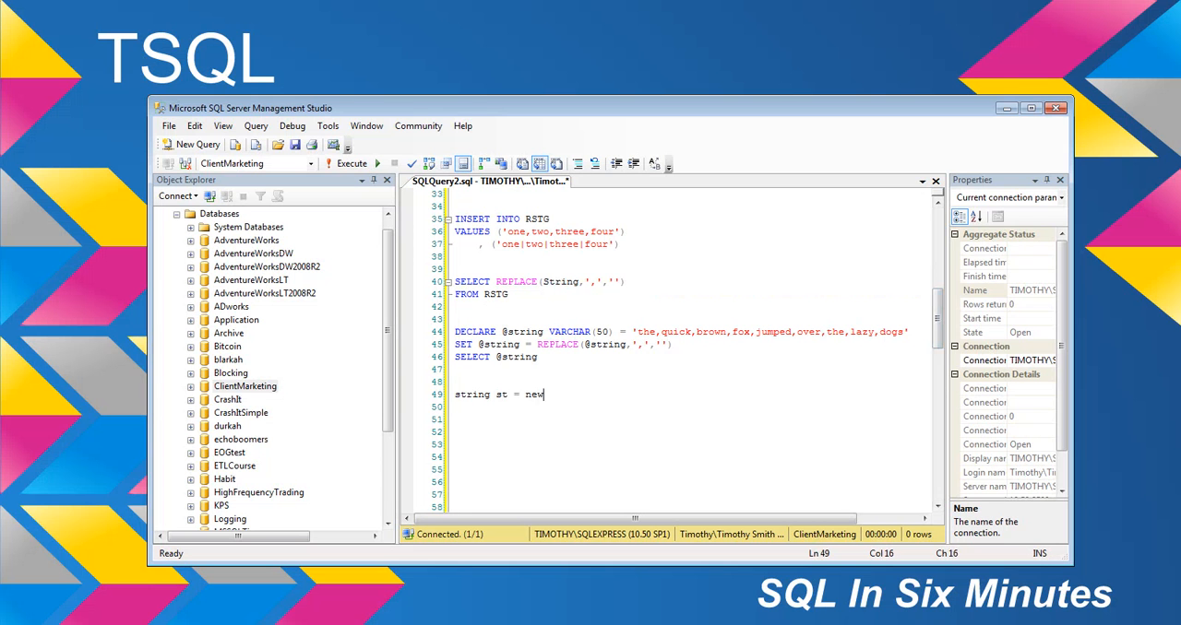
{"action": "type", "text": "string;"}
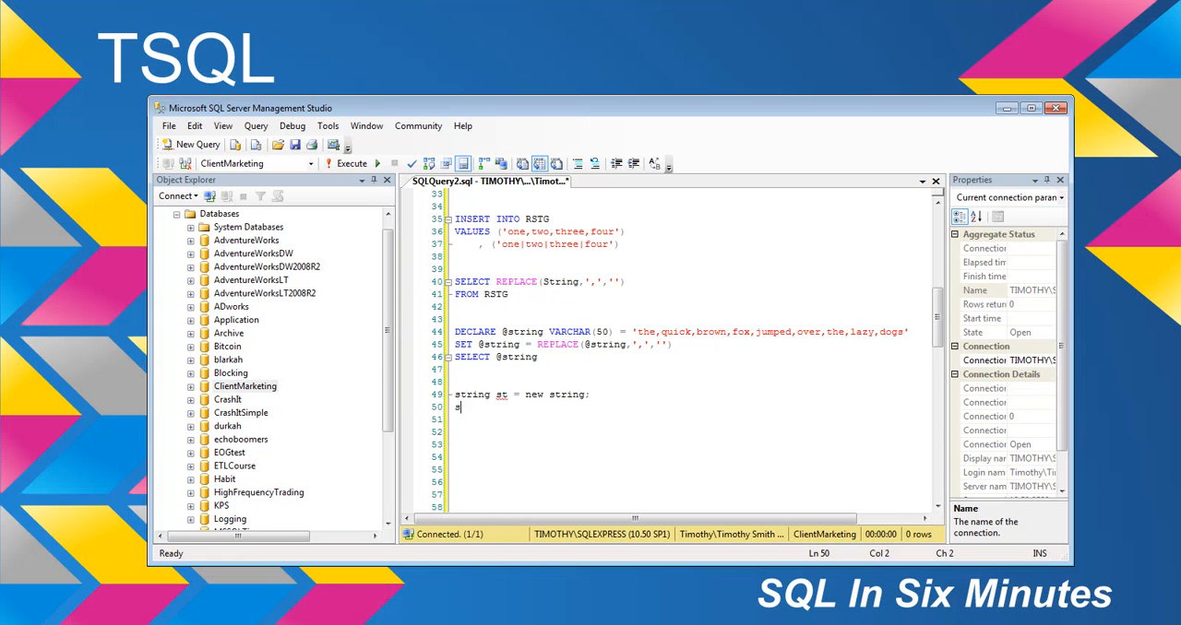
{"action": "type", "text": "string ="}
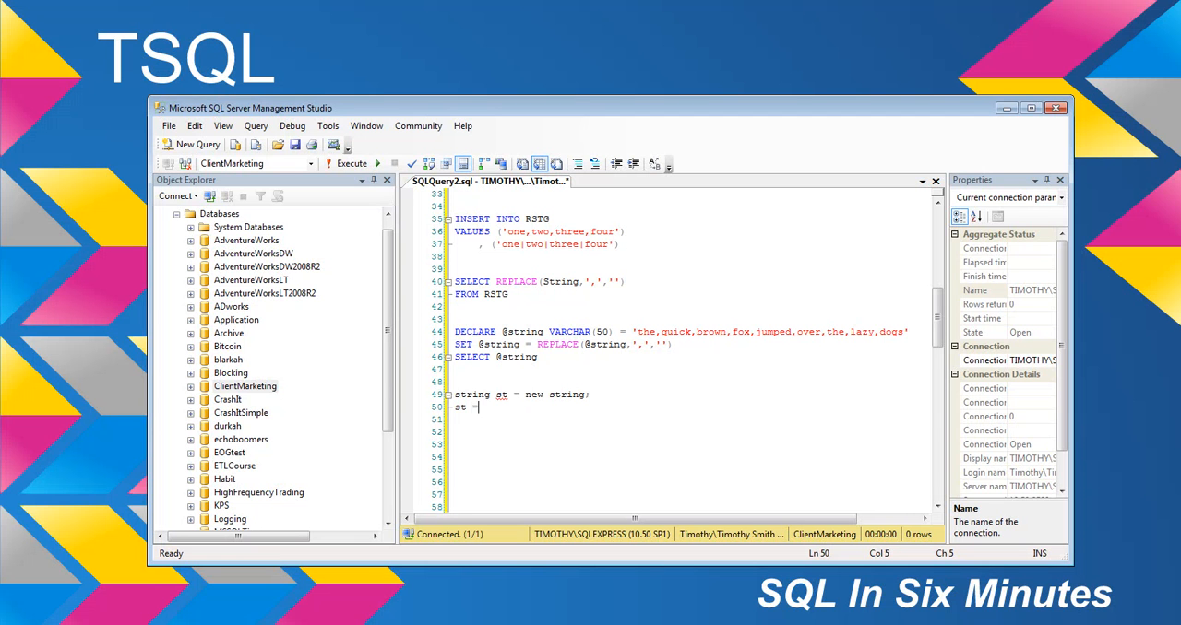
{"action": "type", "text": "st.R"}
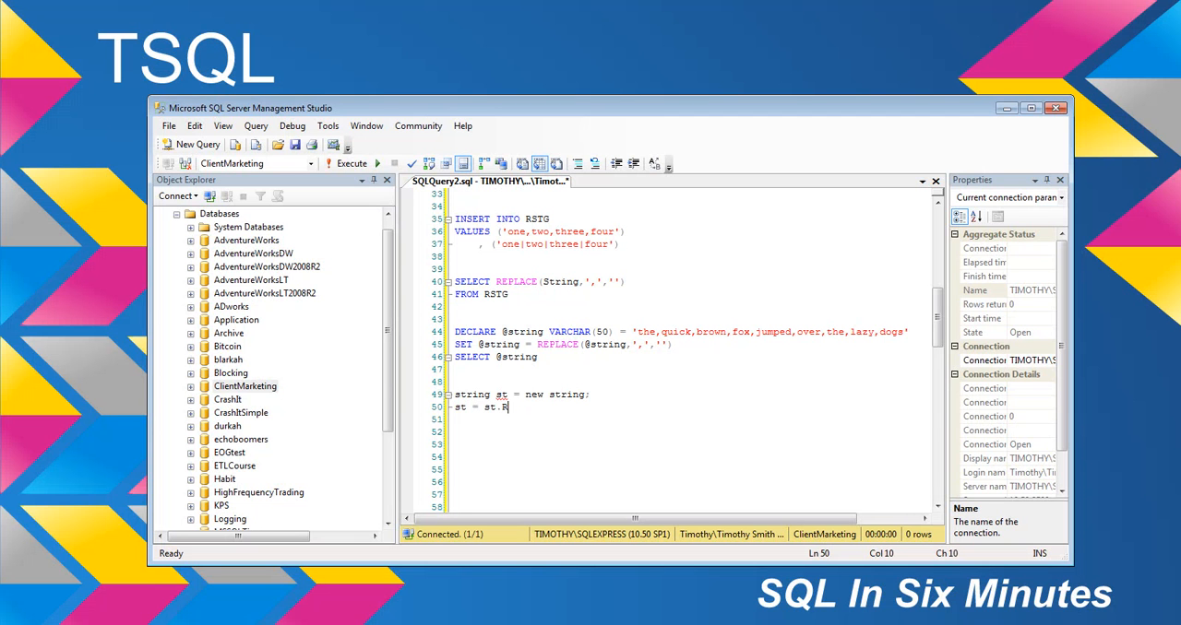
{"action": "type", "text": "eplace(\",\",\""}
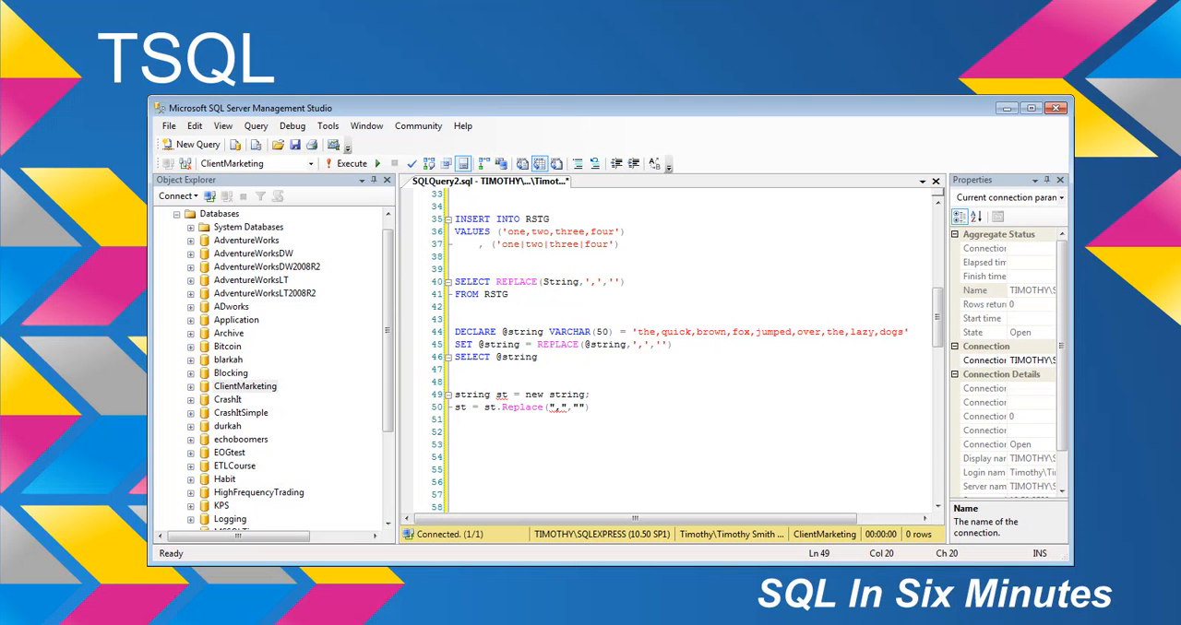
{"action": "triple_click", "coordinate": [520, 406]}
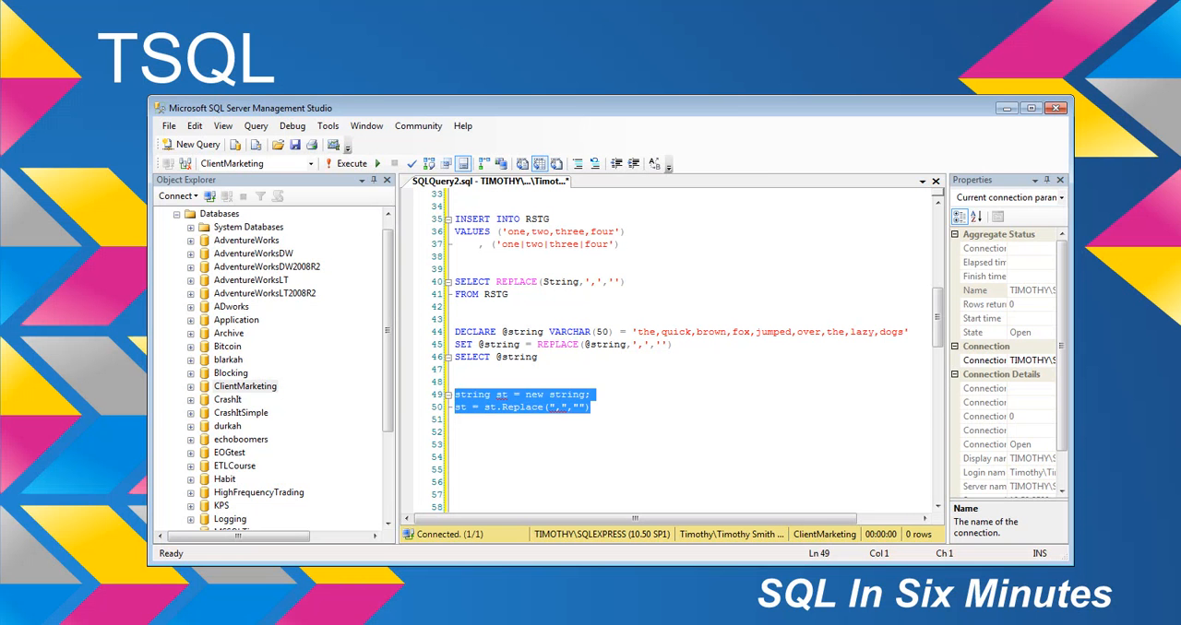
Step: Execute the script to return the table rows and sentence with commas removed
{"action": "left_click", "coordinate": [349, 163]}
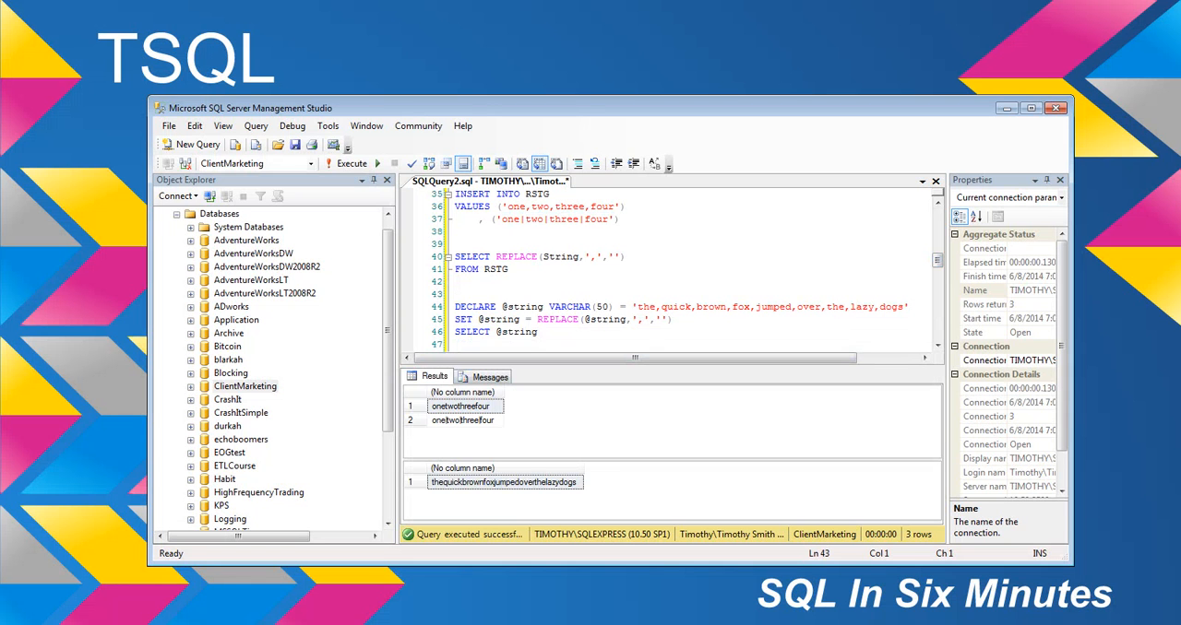
Step: Add '(String)' after RSTG so the INSERT names its target column
{"action": "double_click", "coordinate": [561, 257]}
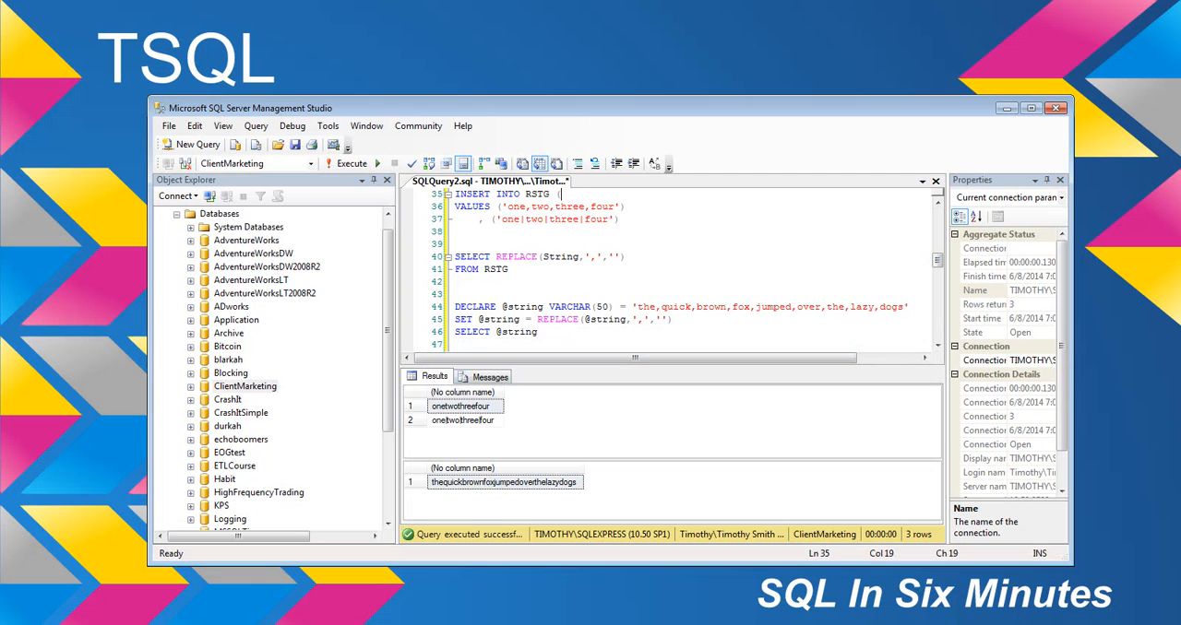
{"action": "type", "text": "(String)"}
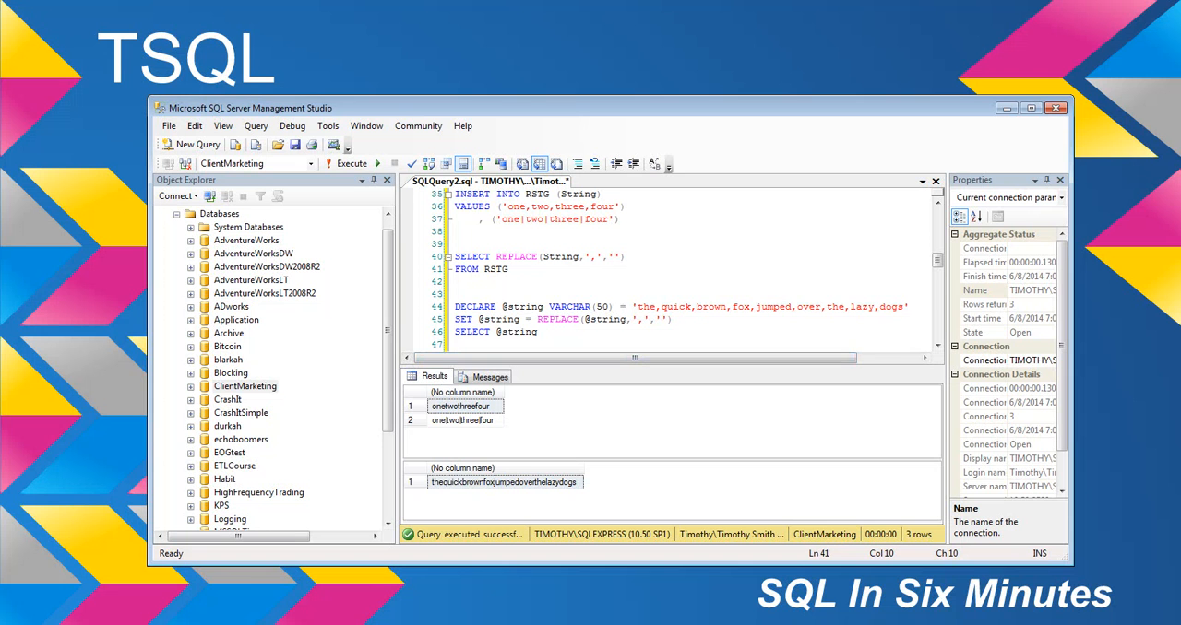
{"action": "scroll", "scroll_direction": "down", "scroll_amount": 3}
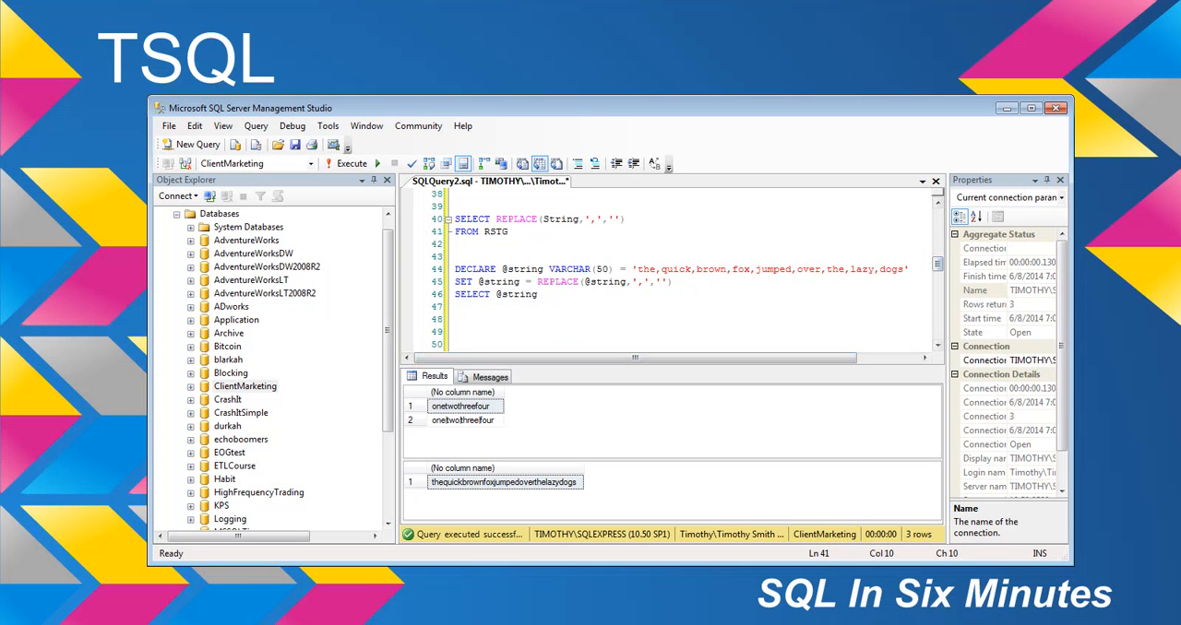
{"action": "mouse_move", "coordinate": [519, 293]}
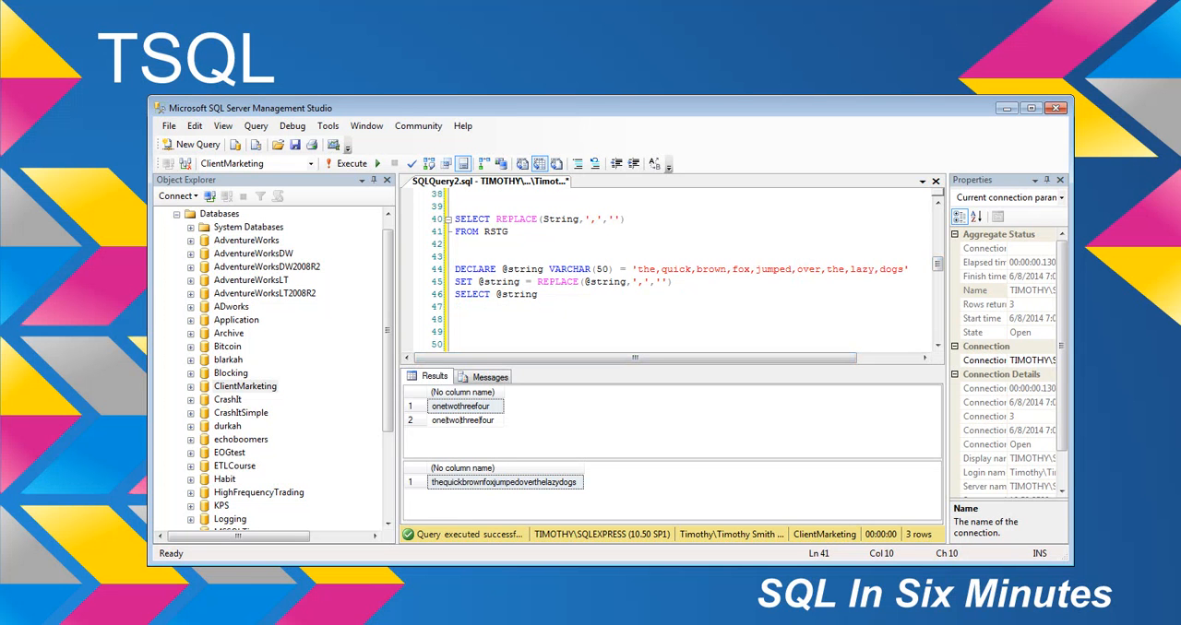
{"action": "left_click", "coordinate": [484, 280]}
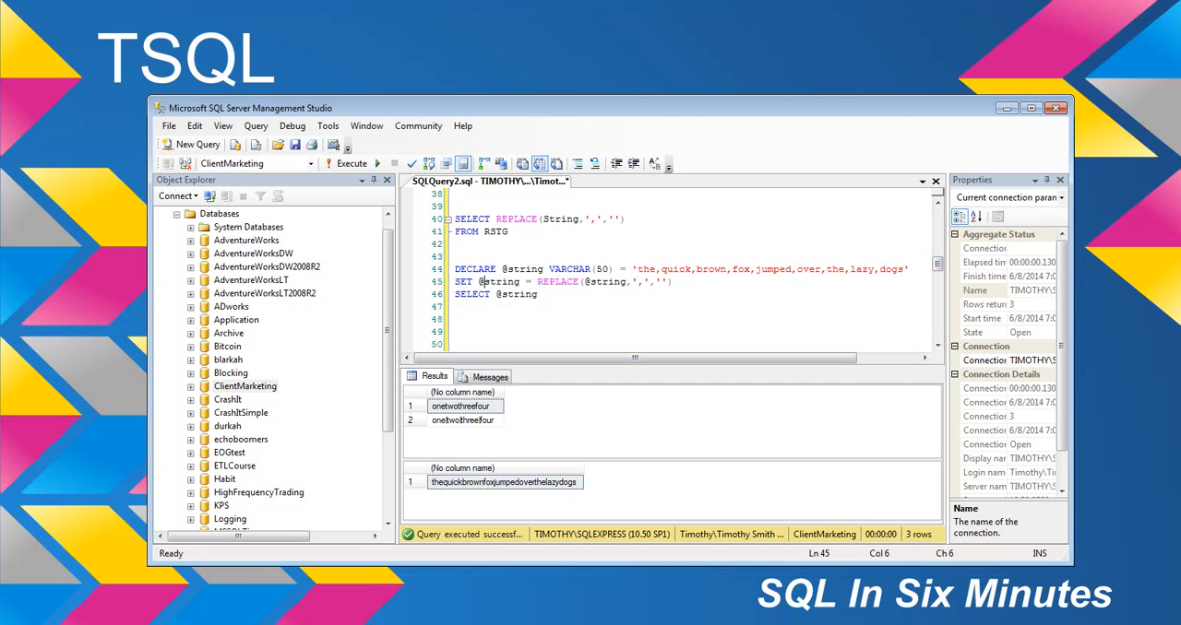